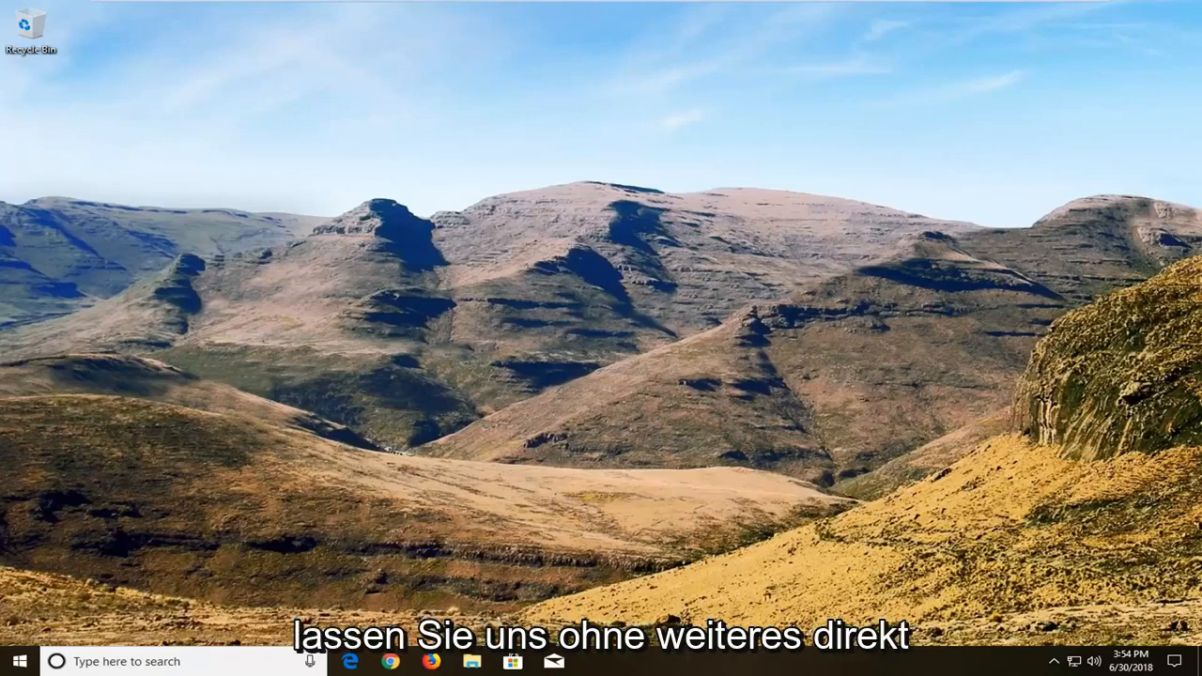
mouse_move(1194, 447)
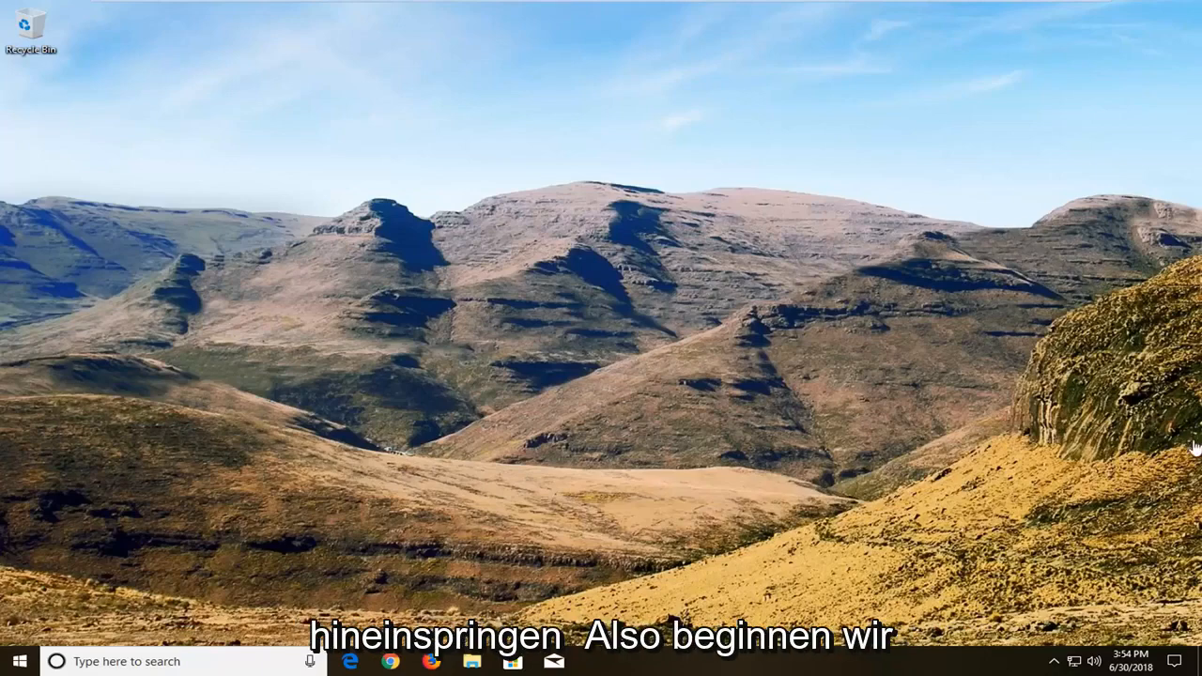
Step: Search Start for regedit and run Registry Editor as administrator
left_click(18, 661)
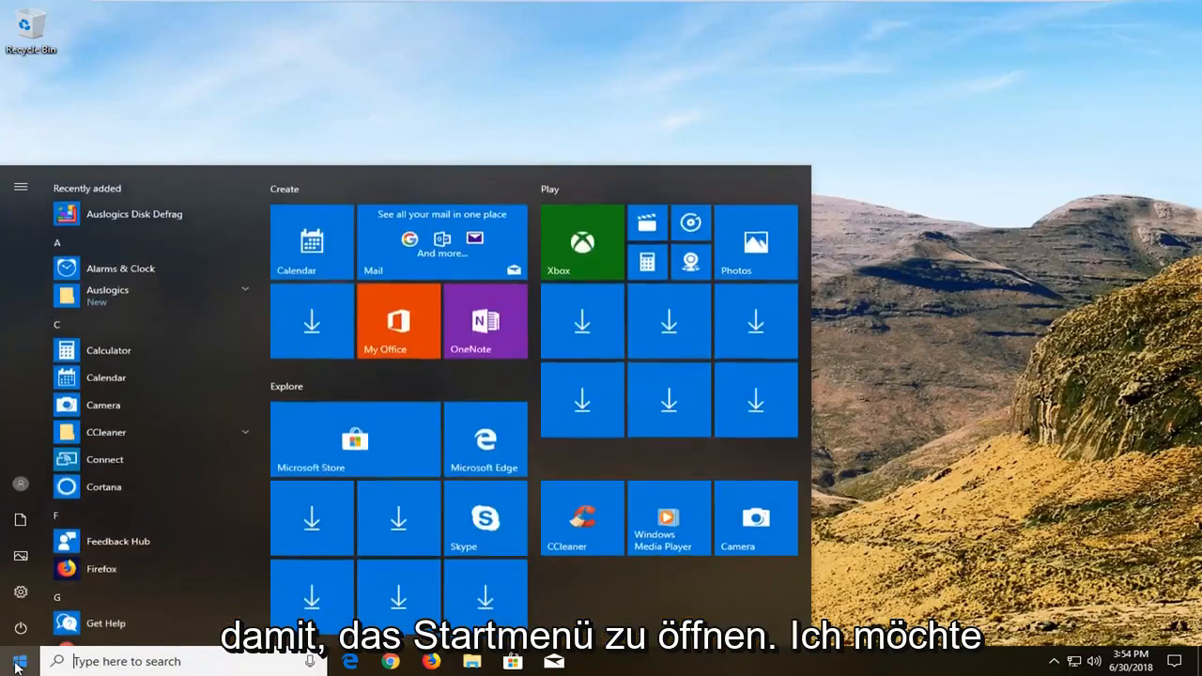
type("regedit")
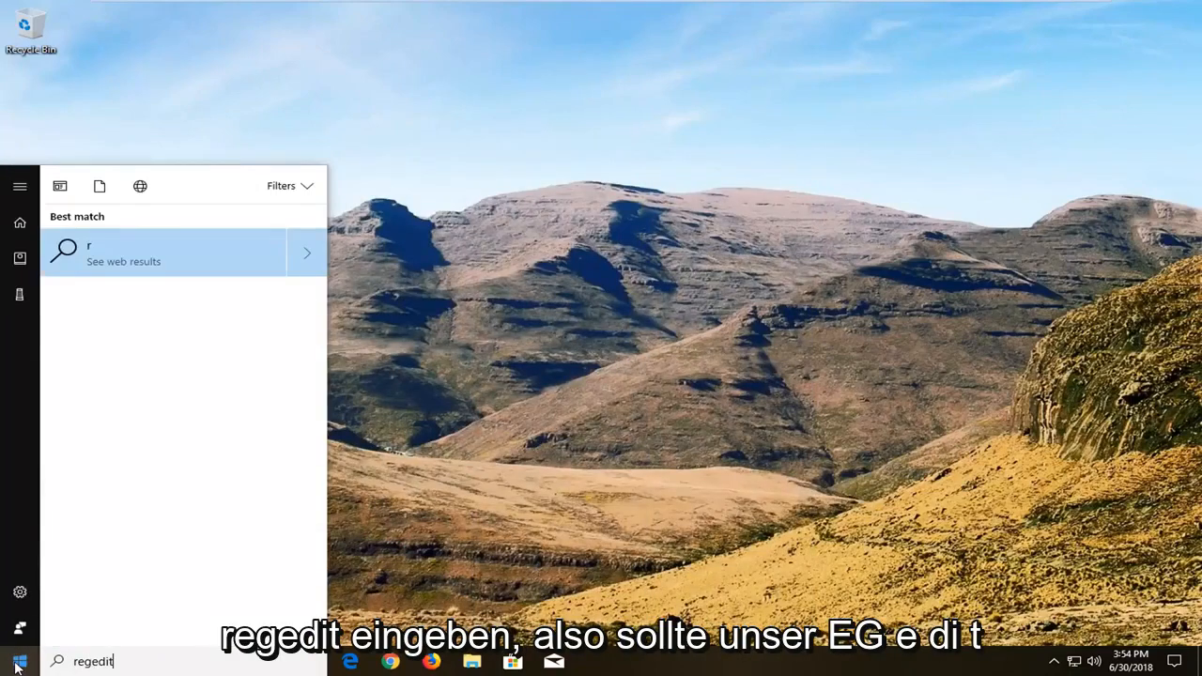
type("regedit")
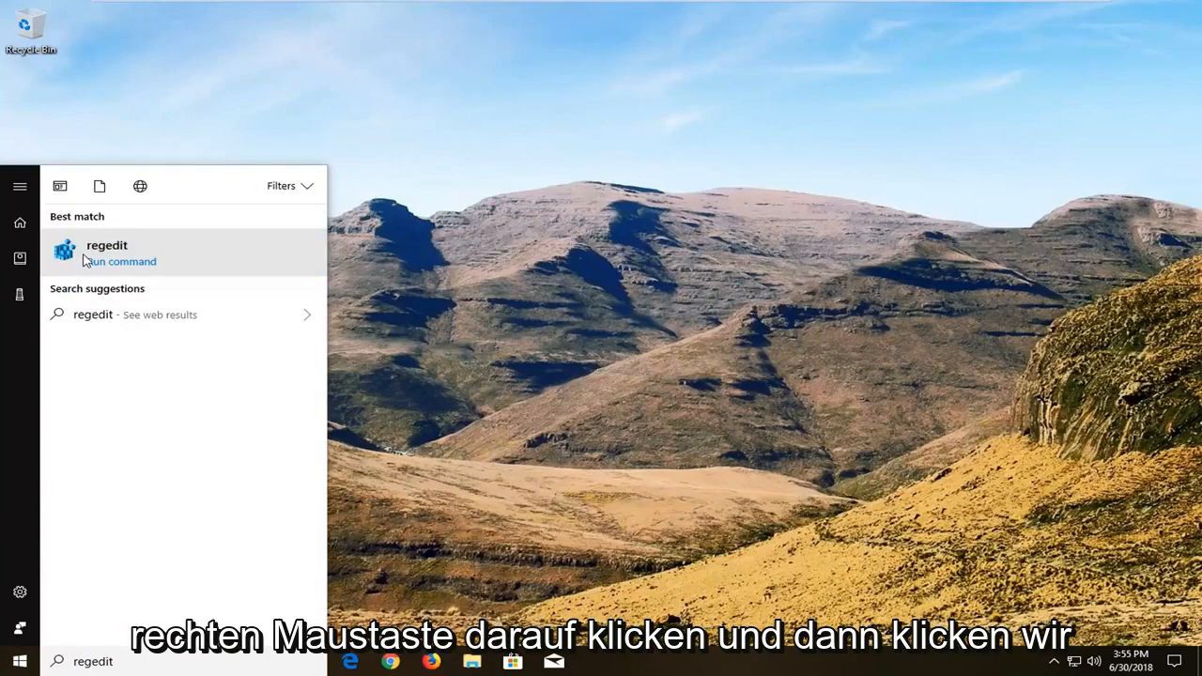
right_click(107, 248)
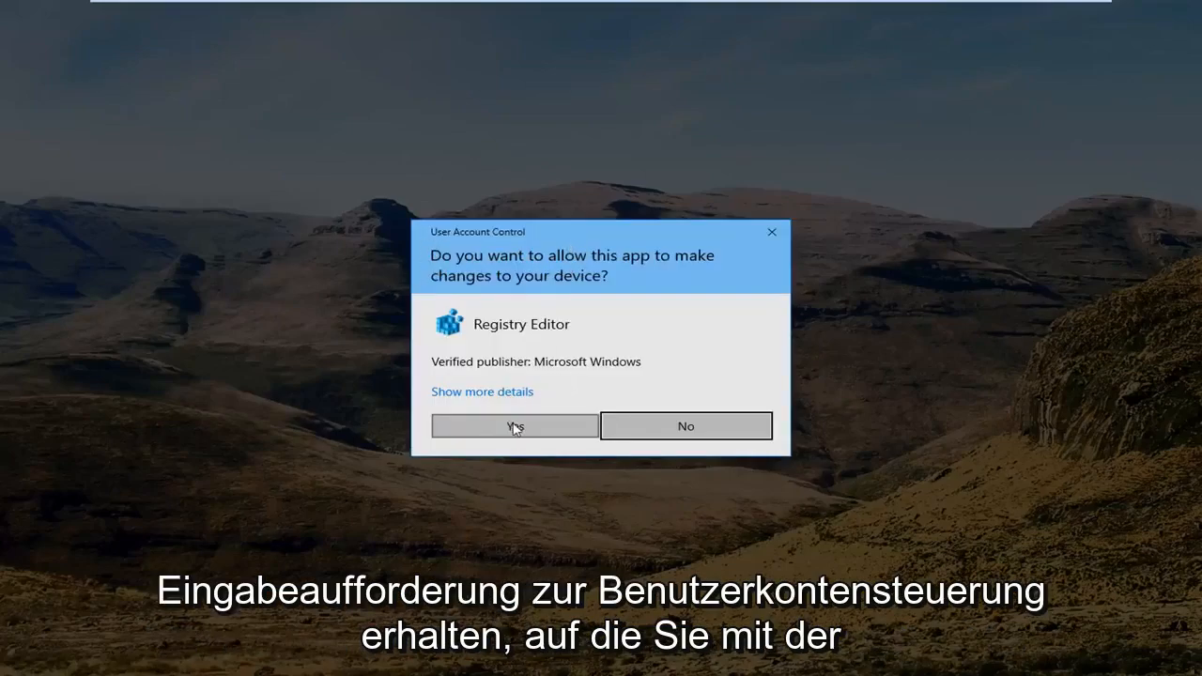
Step: Approve the UAC prompt and expand HKEY_LOCAL_MACHINE down to its SYSTEM key
left_click(514, 424)
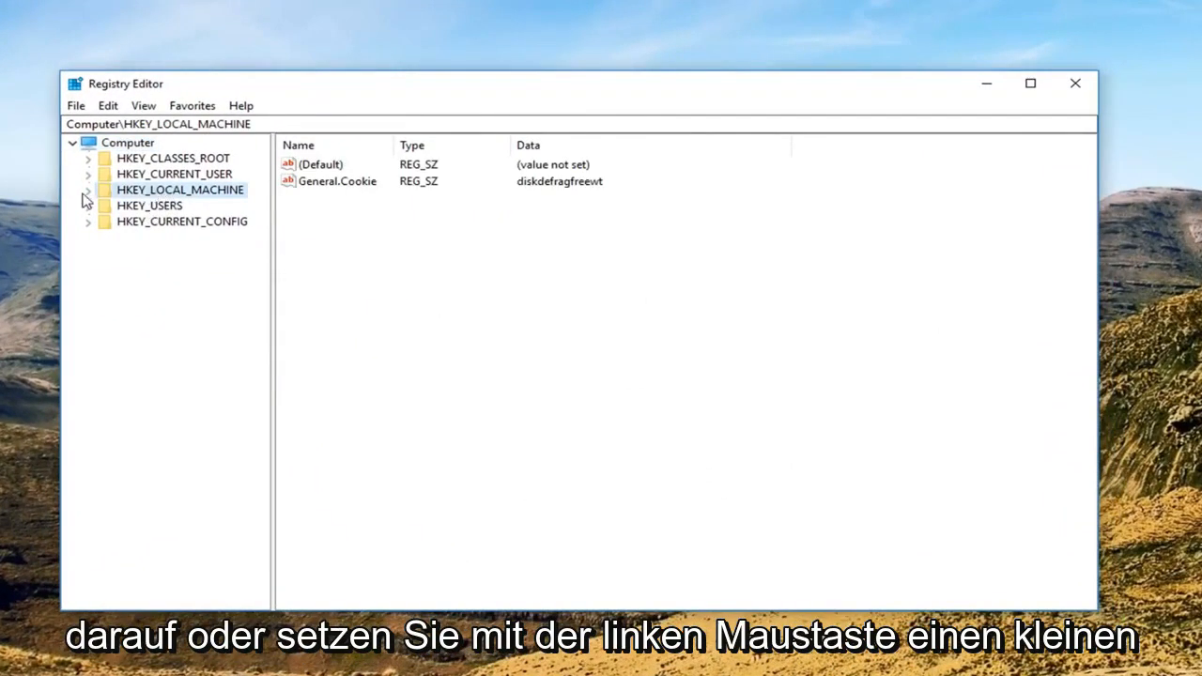
left_click(86, 189)
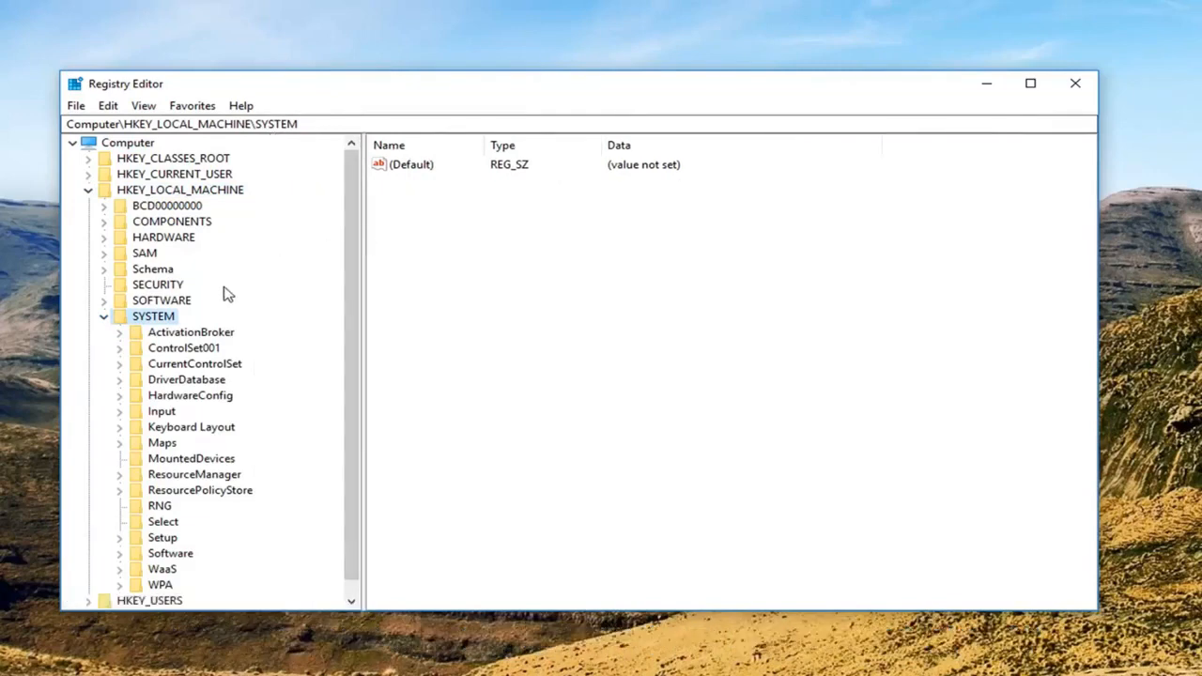
Step: Navigate CurrentControlSet > Control > Print > Printers and select Microsoft XPS Document Writer
left_click(120, 364)
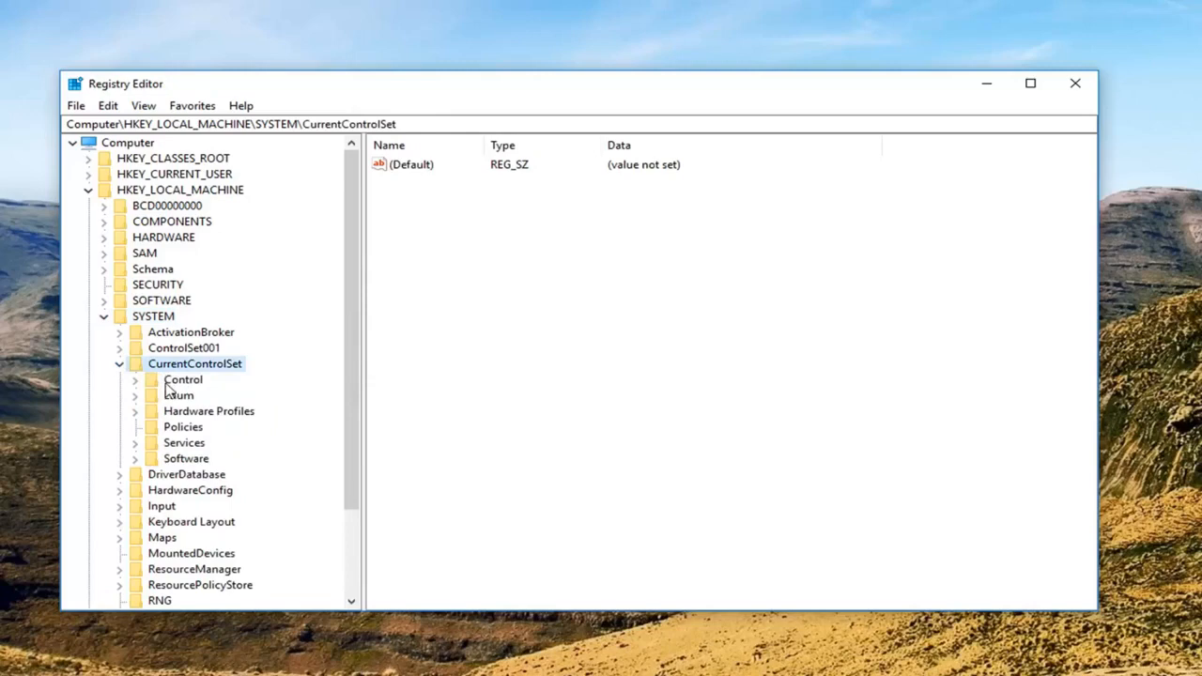
left_click(184, 380)
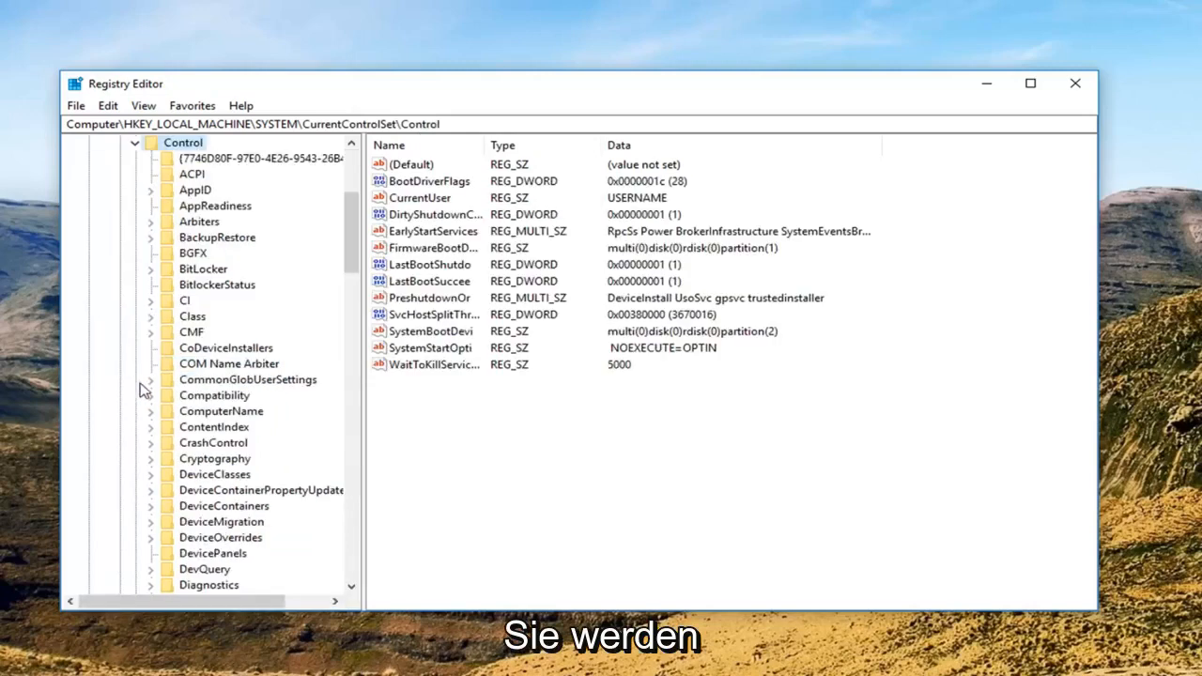
scroll("down", 3)
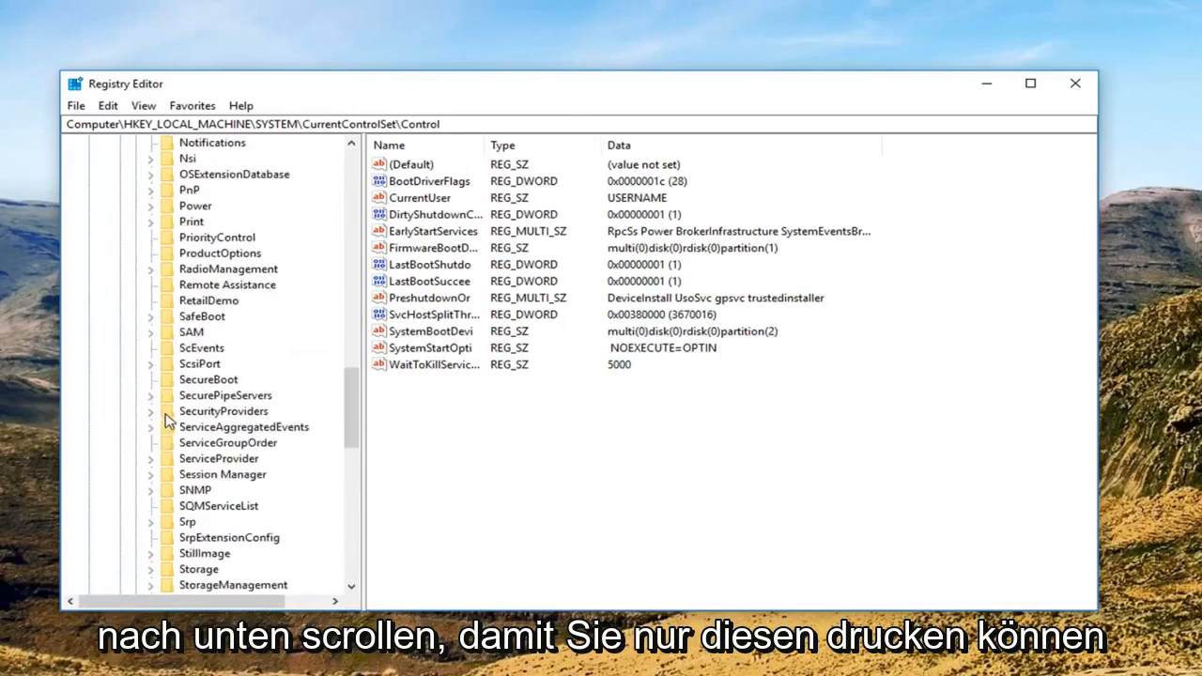
left_click(151, 221)
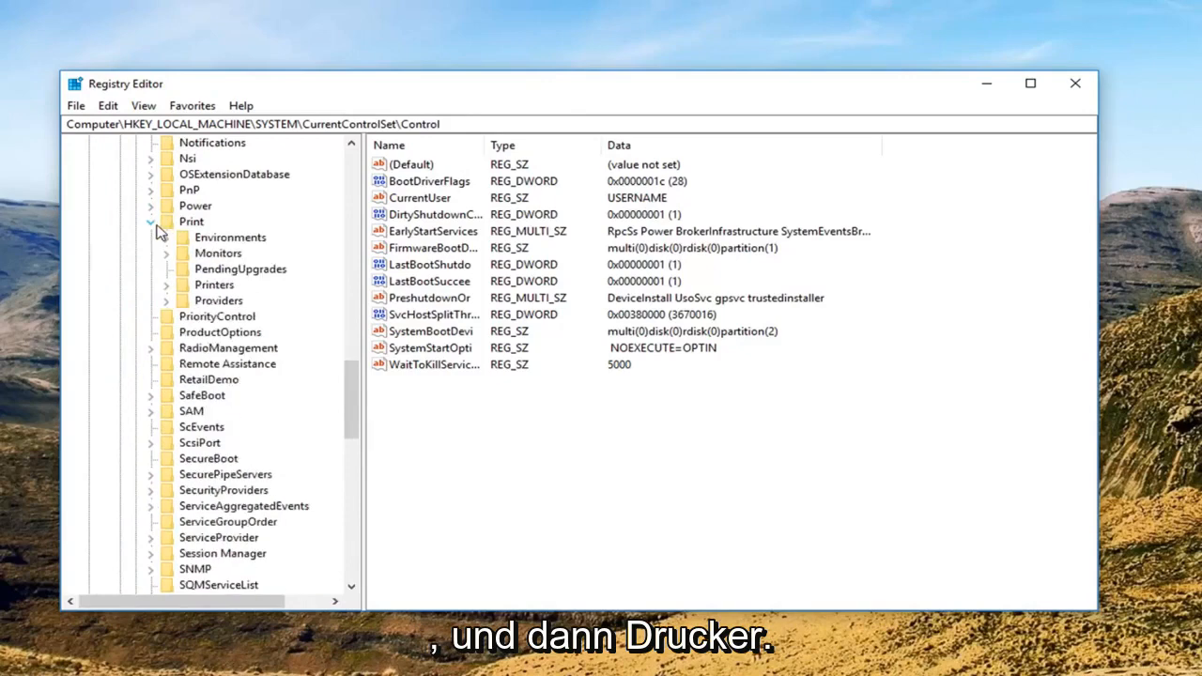
mouse_move(180, 303)
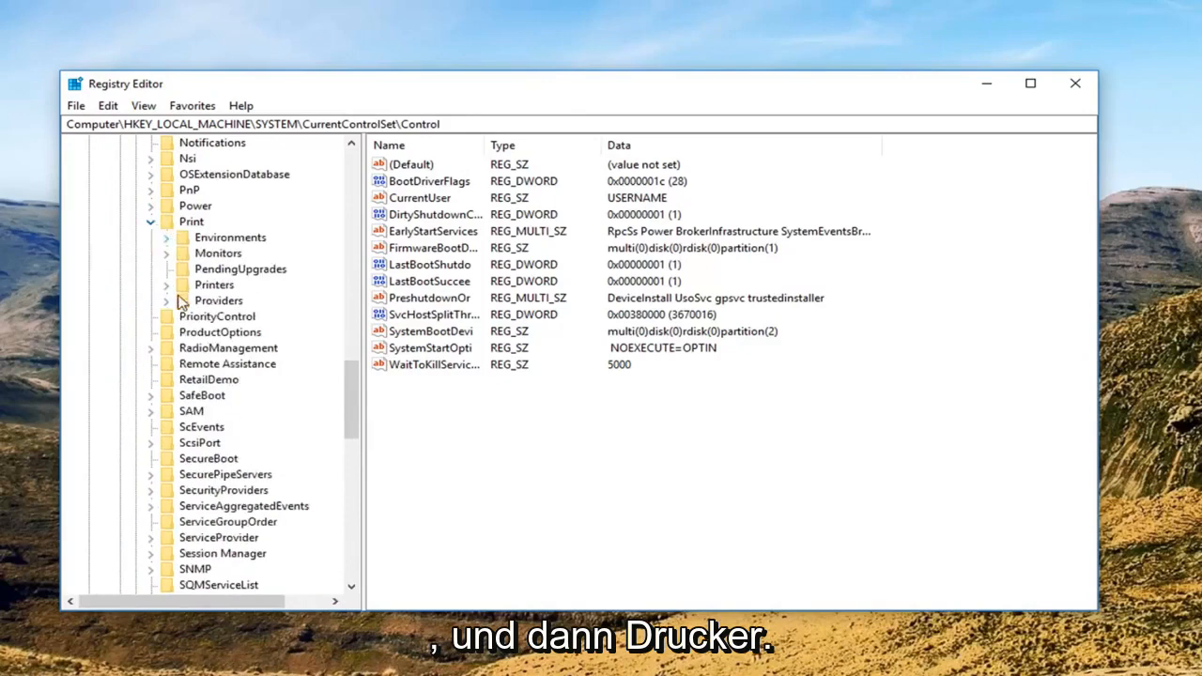
left_click(167, 285)
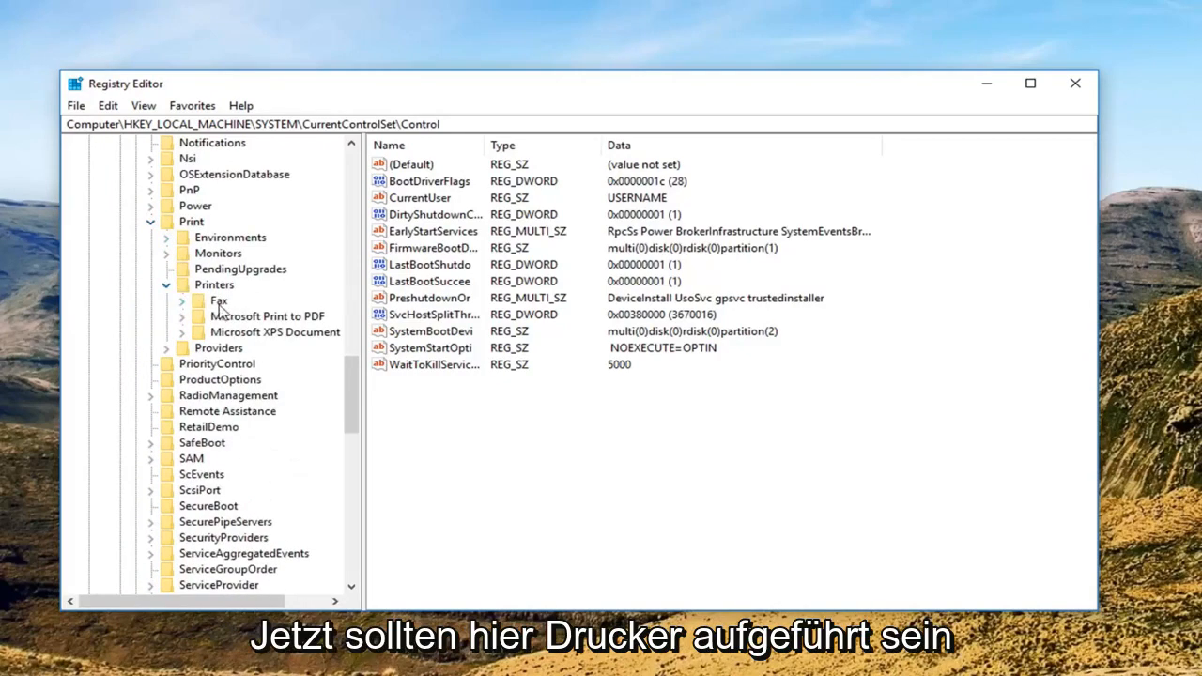
left_click(274, 331)
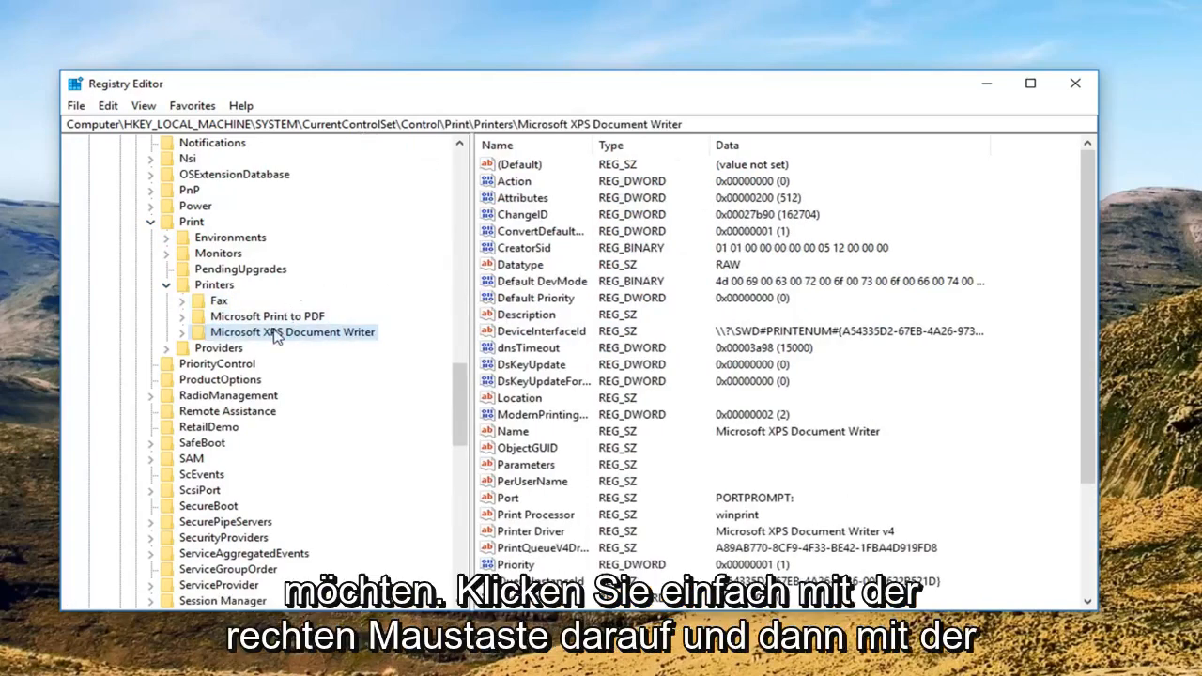
right_click(293, 331)
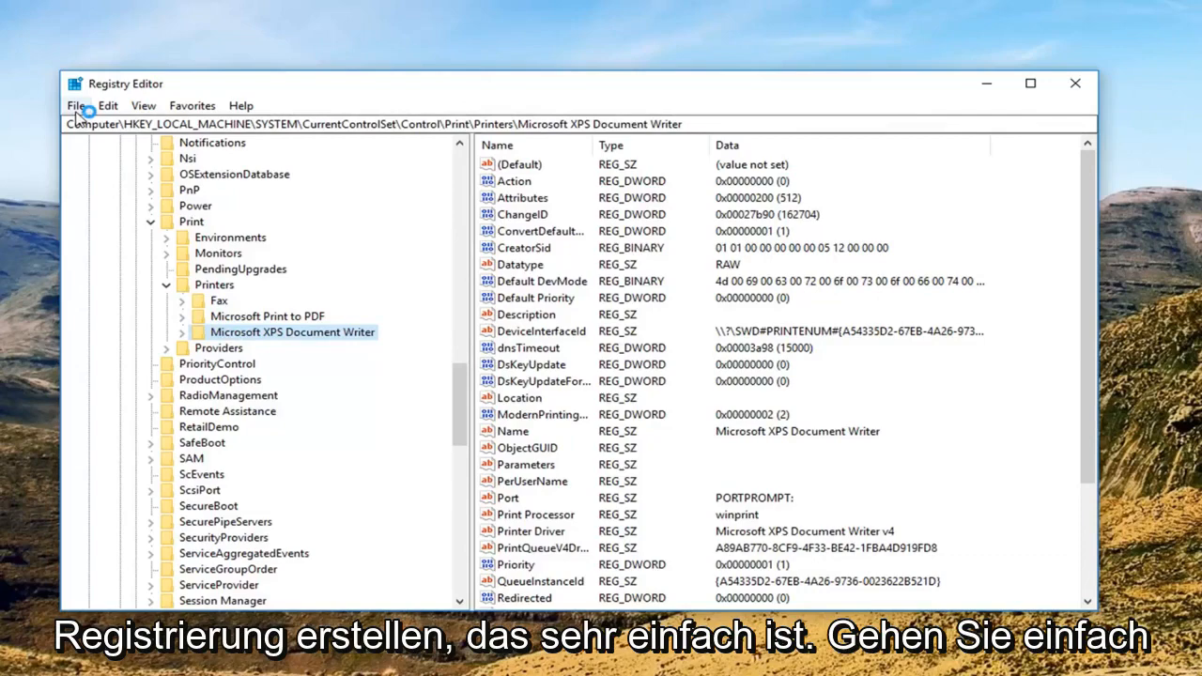
left_click(75, 105)
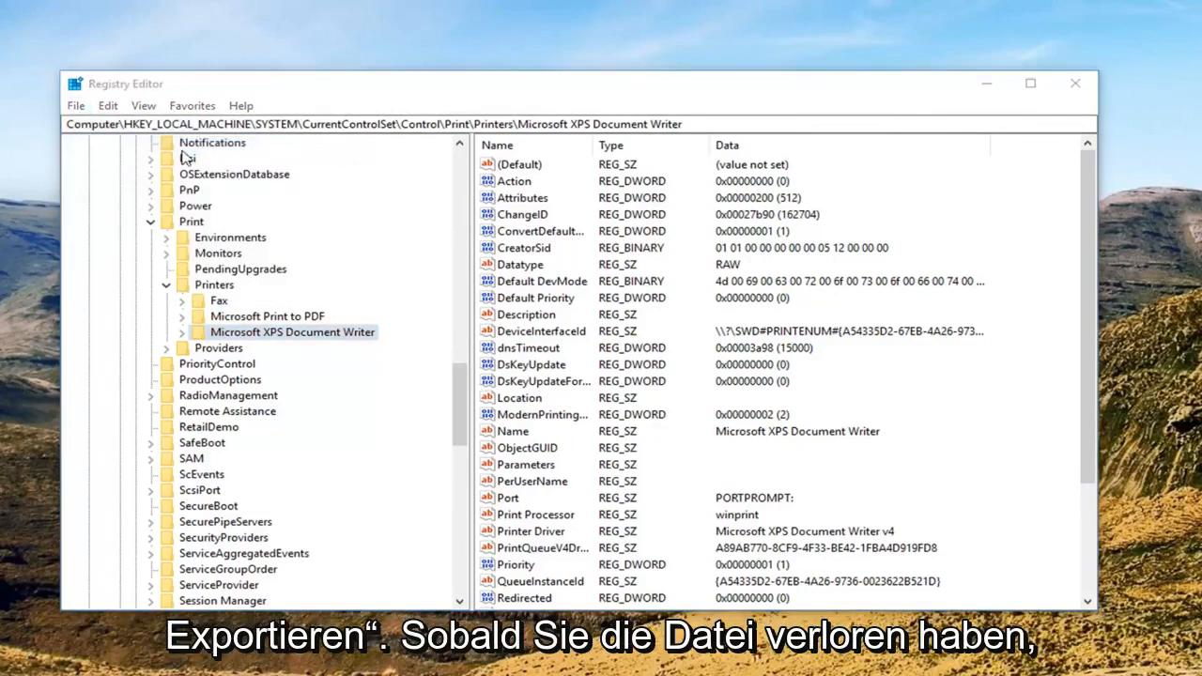
Step: Export the XPS Document Writer key to the Desktop as backup.reg
left_click(75, 105)
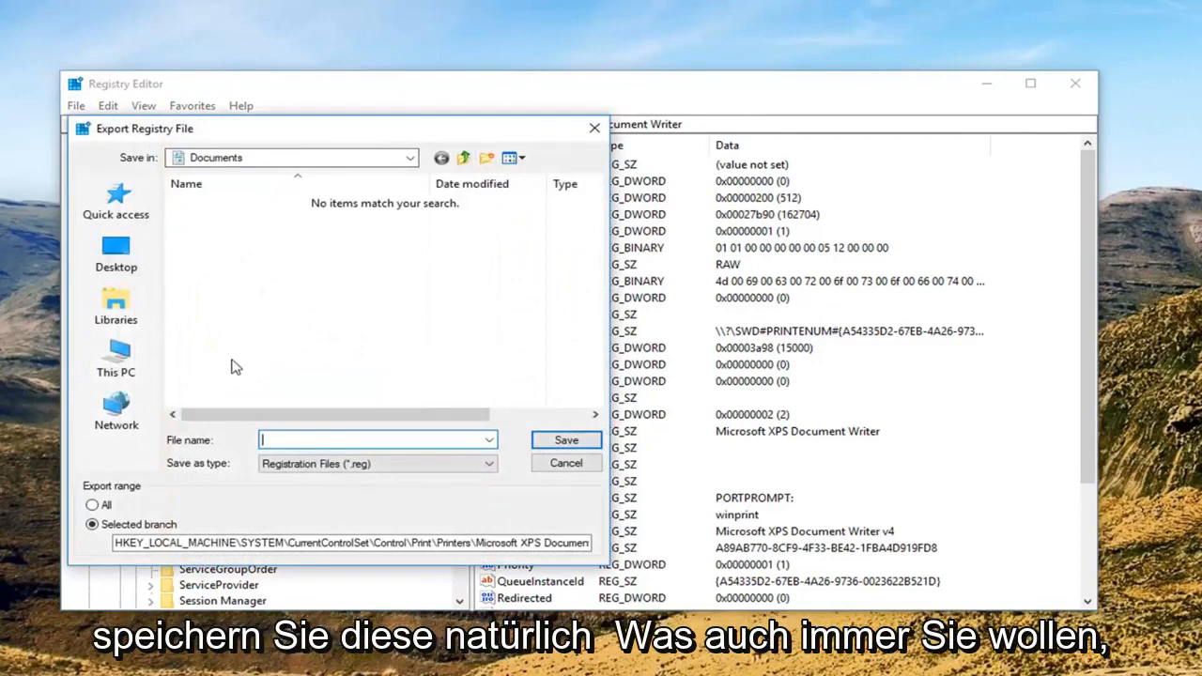
type("backup")
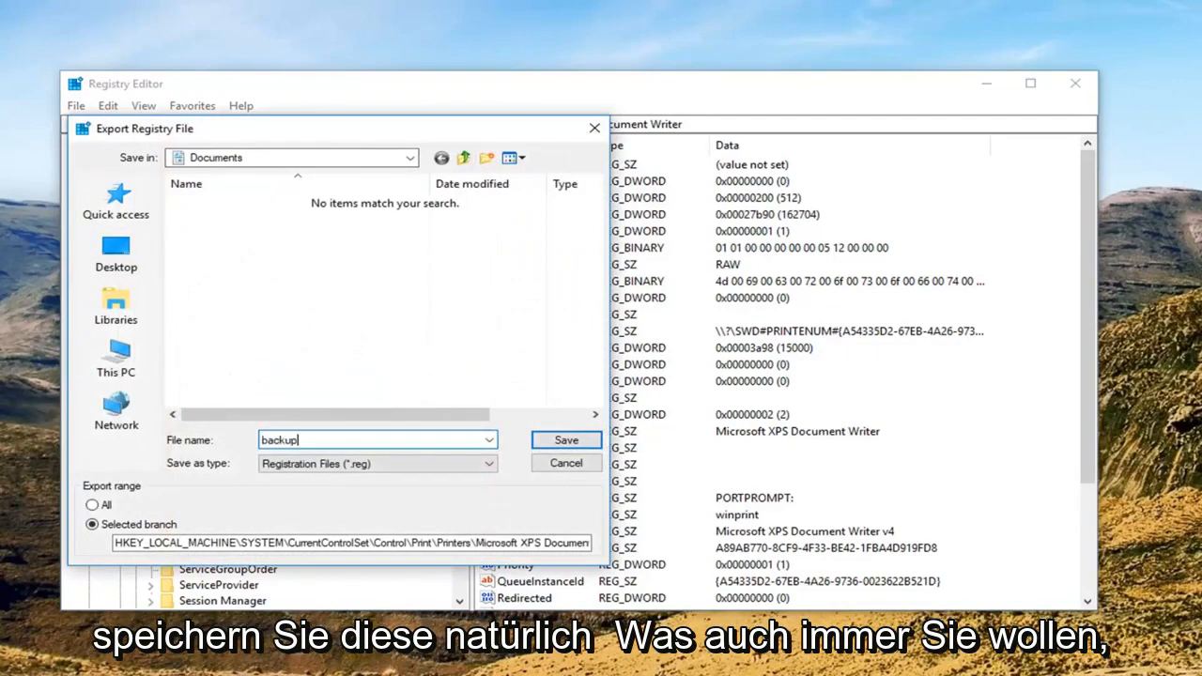
left_click(116, 253)
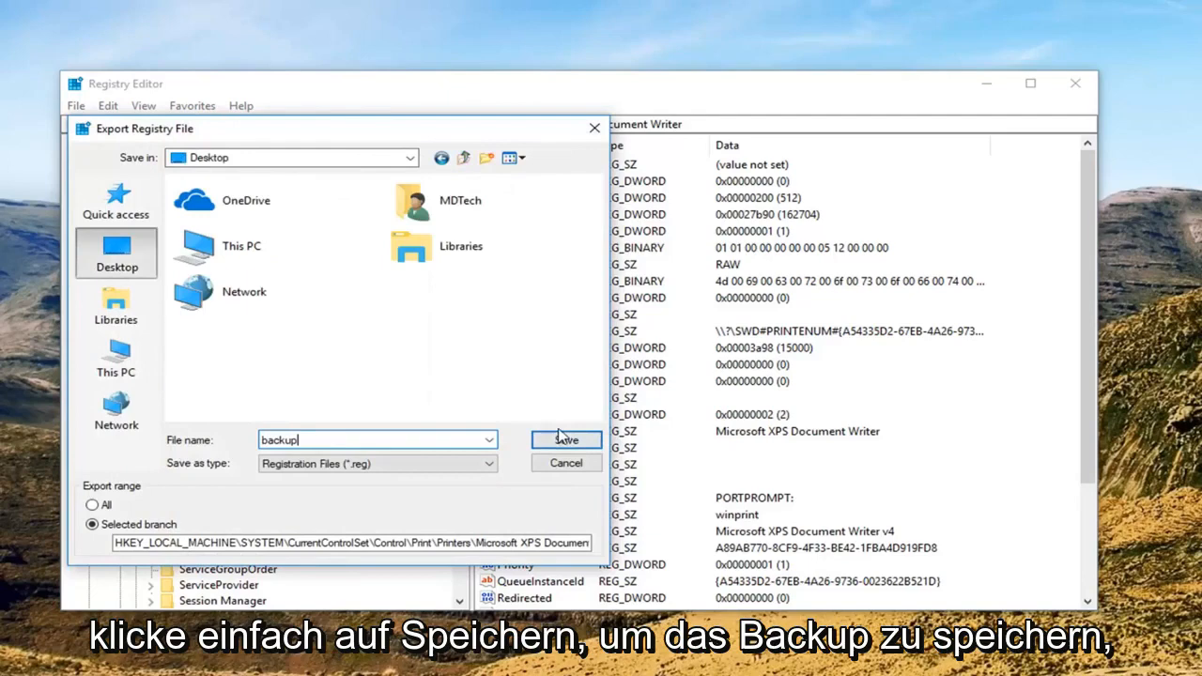
left_click(563, 439)
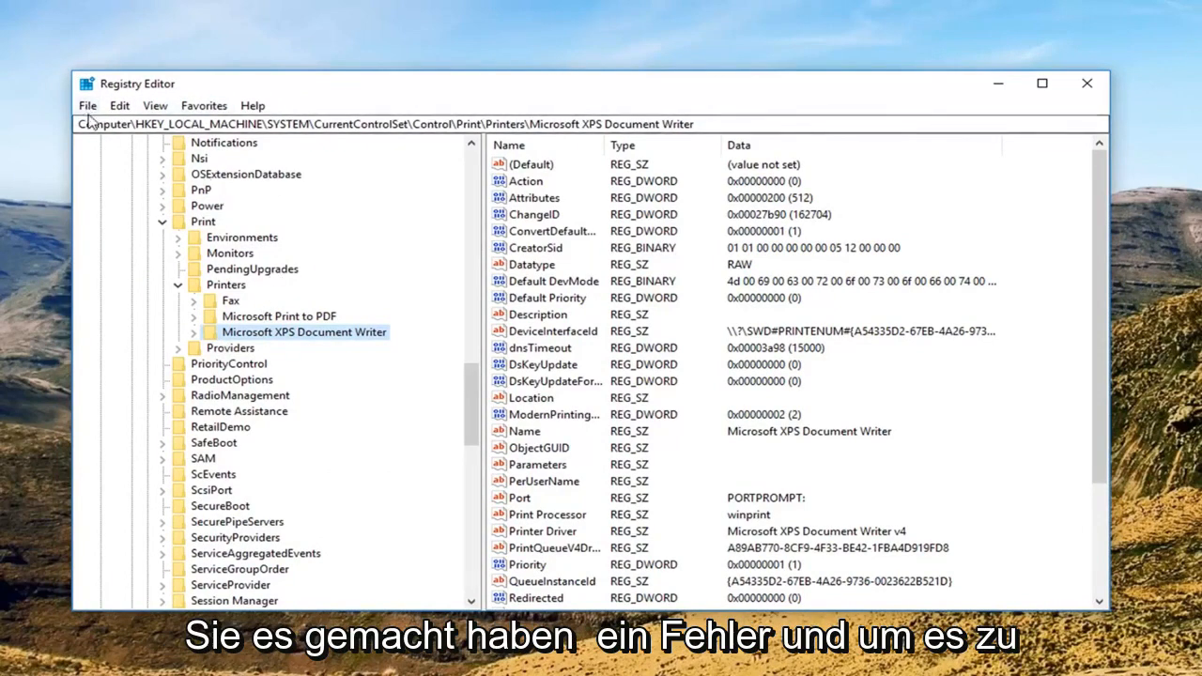
left_click(87, 105)
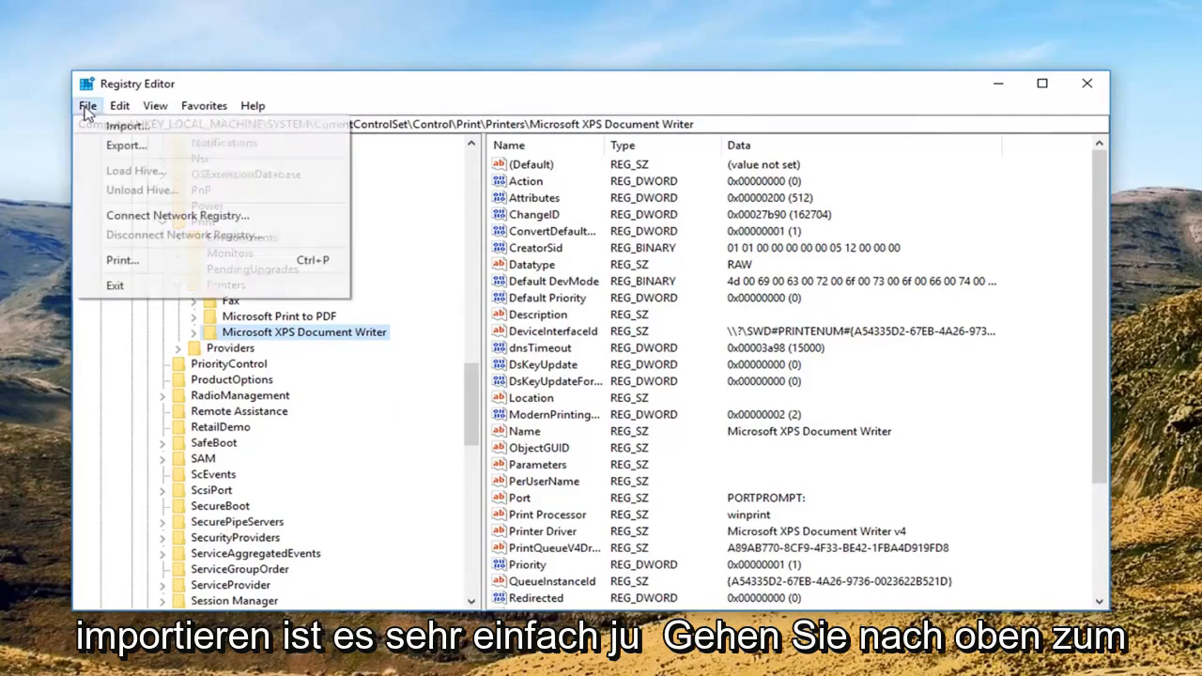
left_click(122, 124)
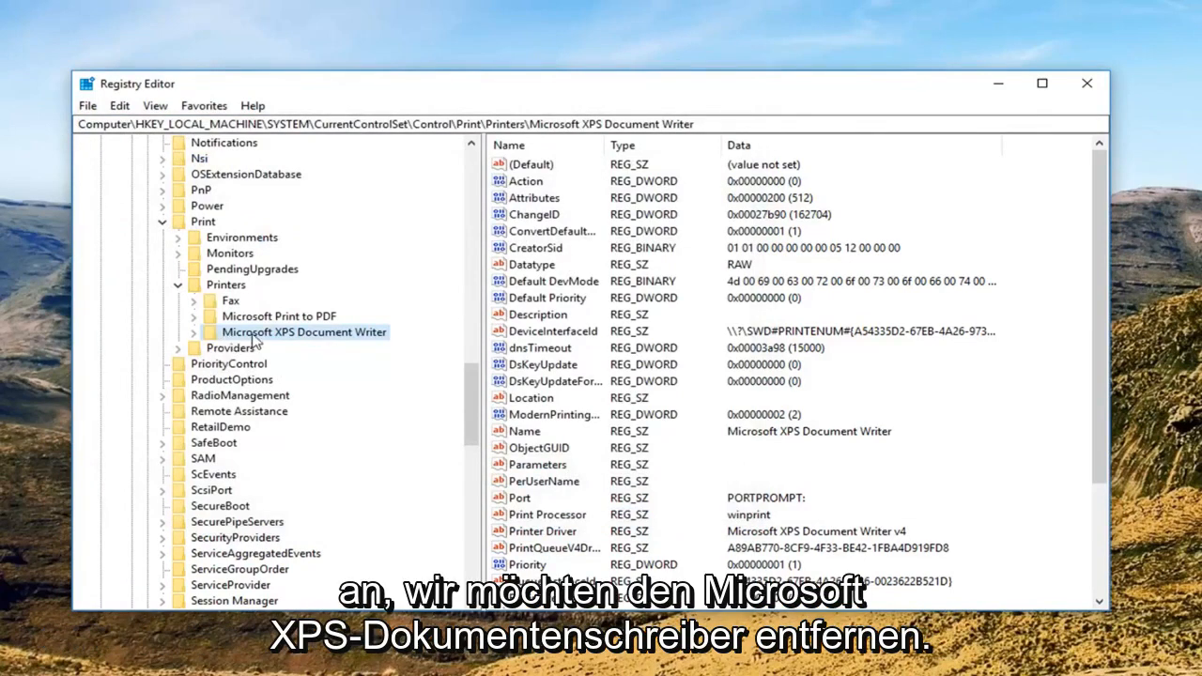
Step: Delete the Microsoft XPS Document Writer key and confirm the permanent deletion
right_click(302, 330)
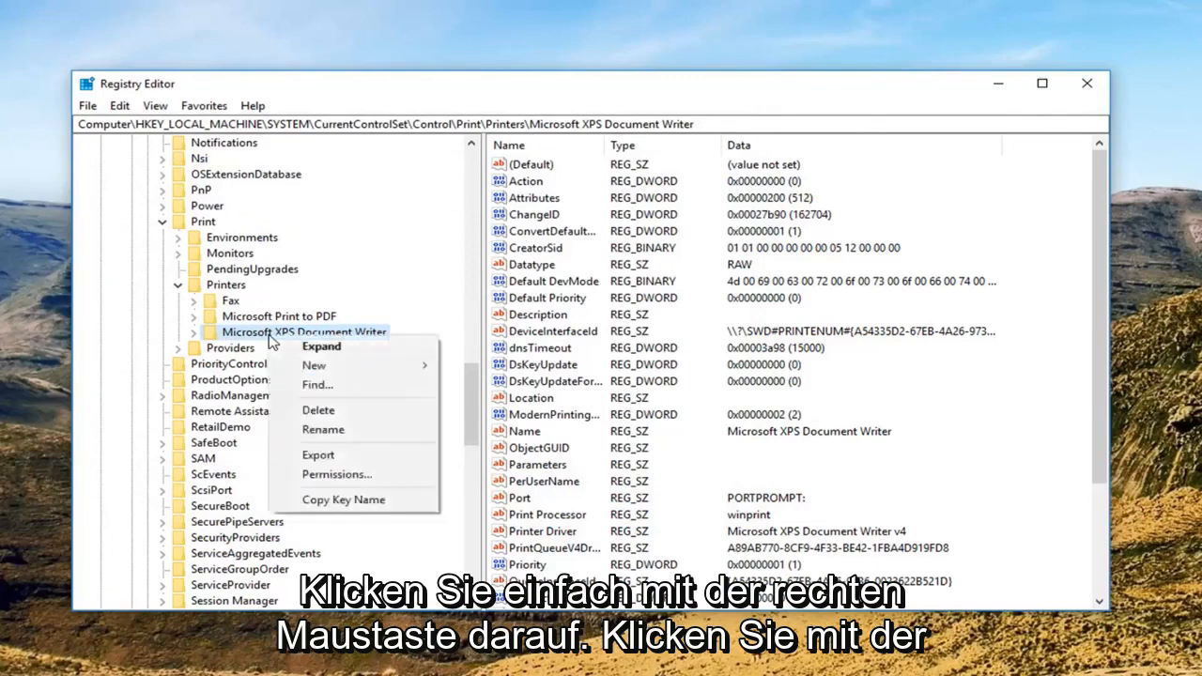
left_click(319, 409)
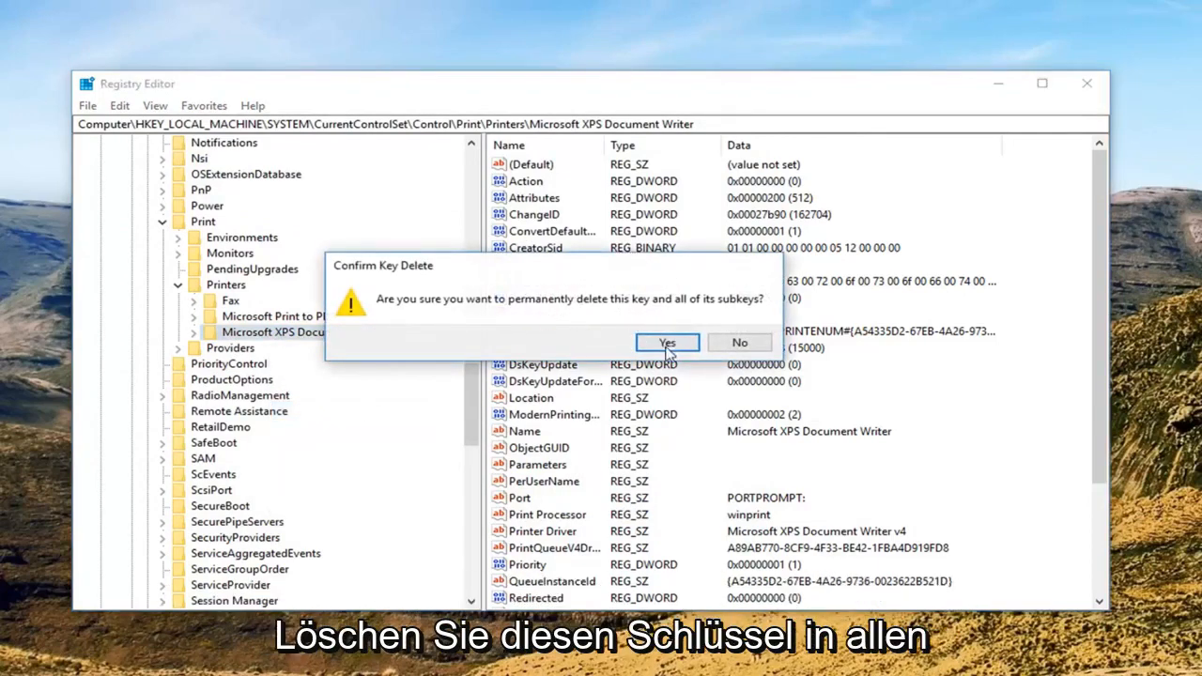
left_click(667, 342)
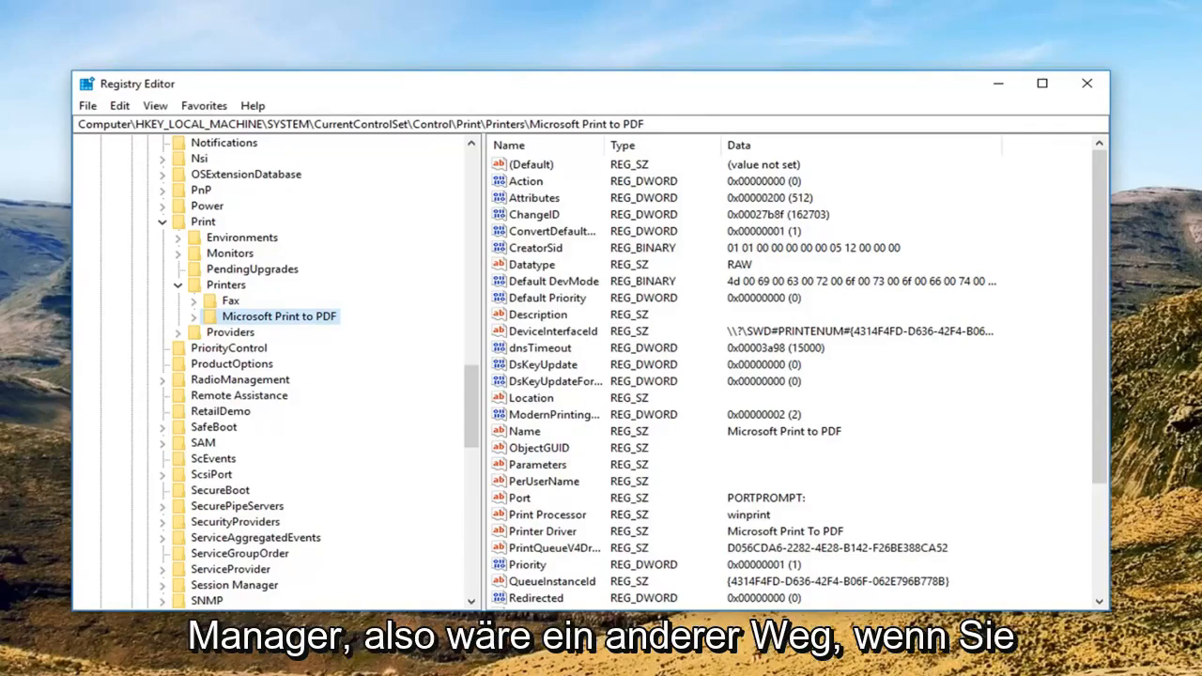
Step: Leave Registry Editor and launch Device Manager from Start, showing Print queues
left_click(15, 661)
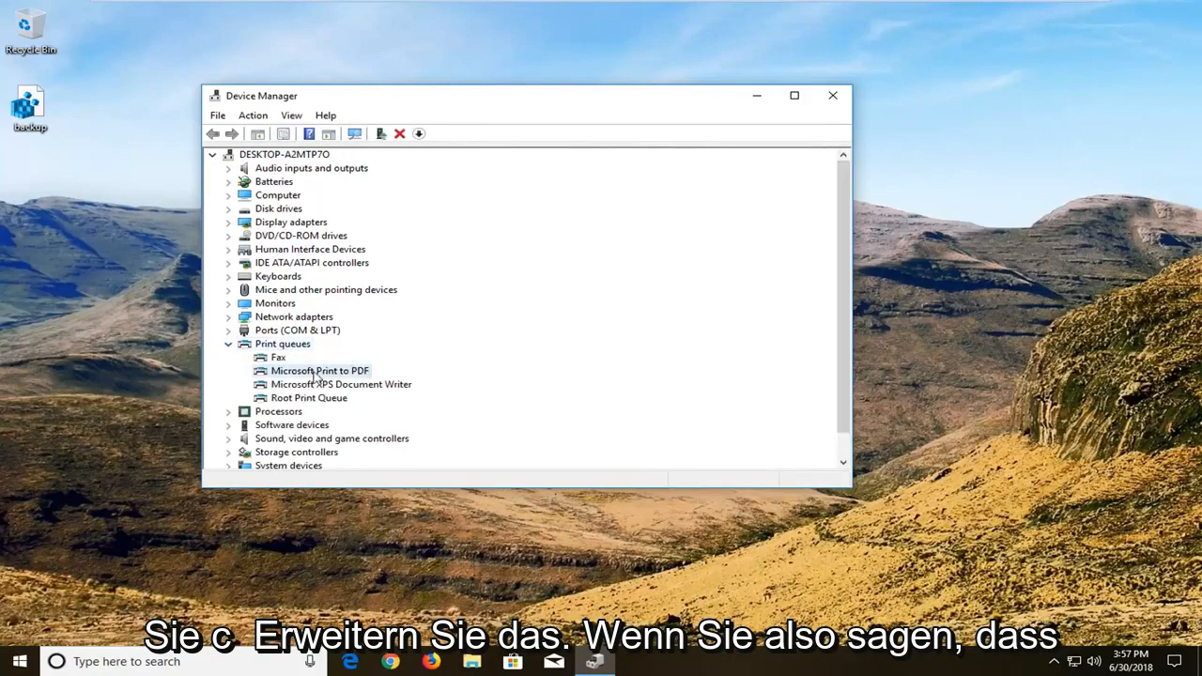
Step: Inspect the Microsoft Print to PDF queue's options, then close Device Manager
right_click(319, 370)
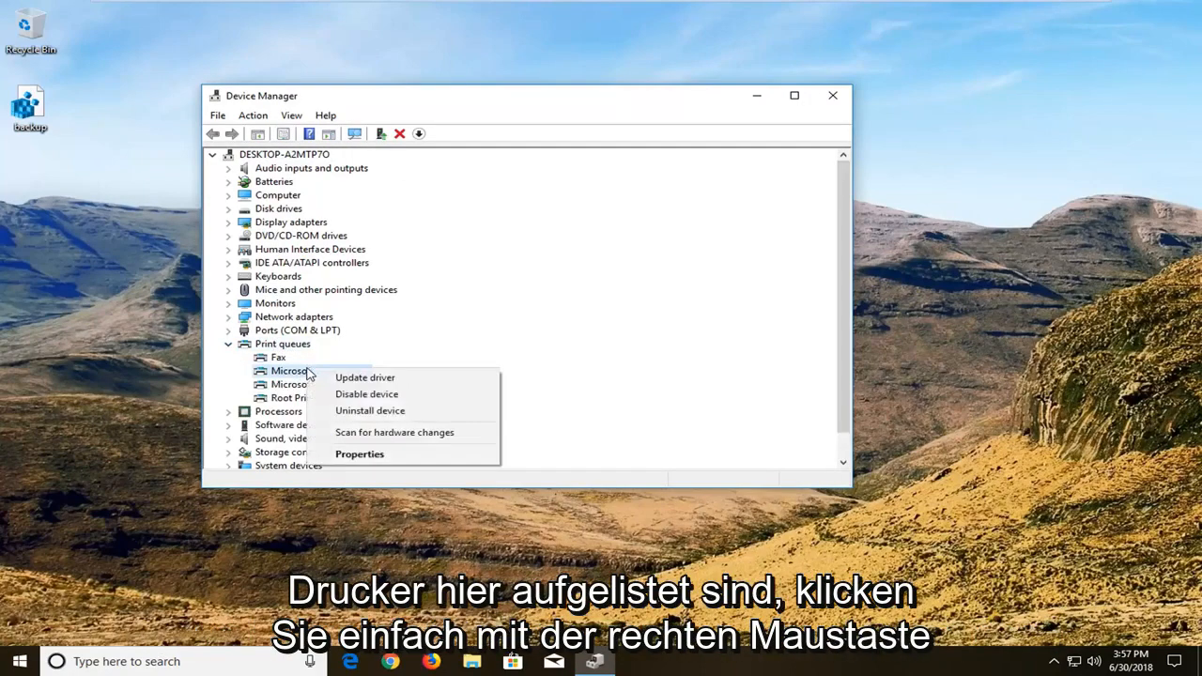
mouse_move(368, 409)
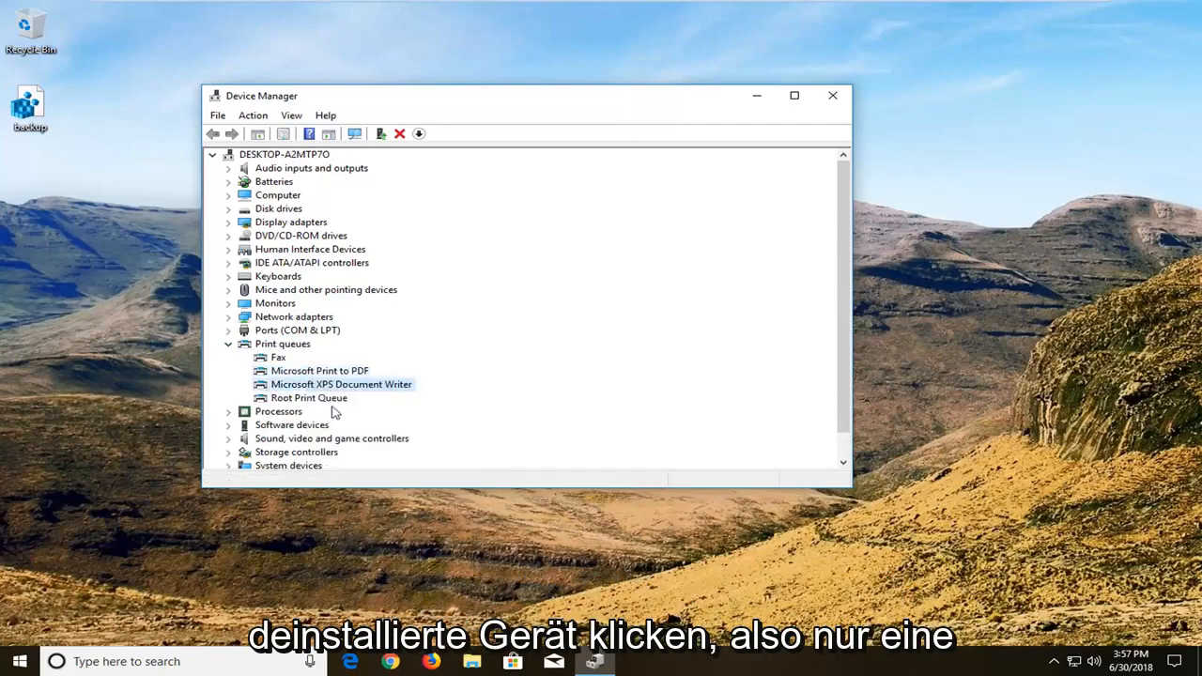
mouse_move(832, 96)
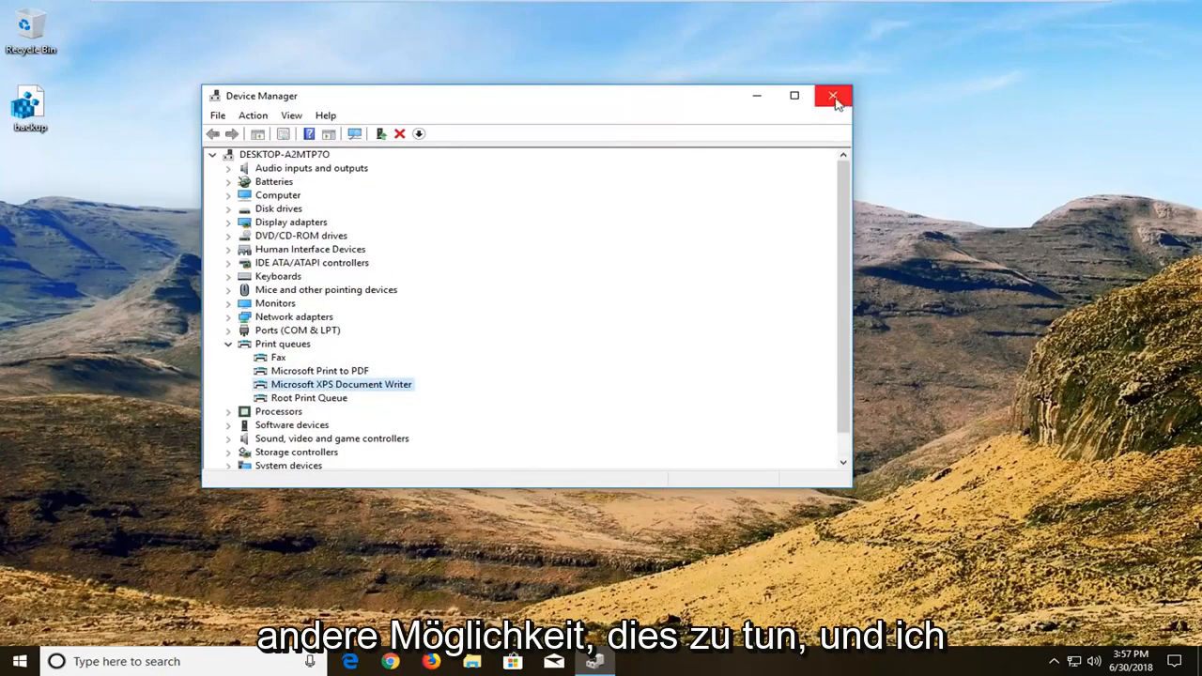
left_click(832, 96)
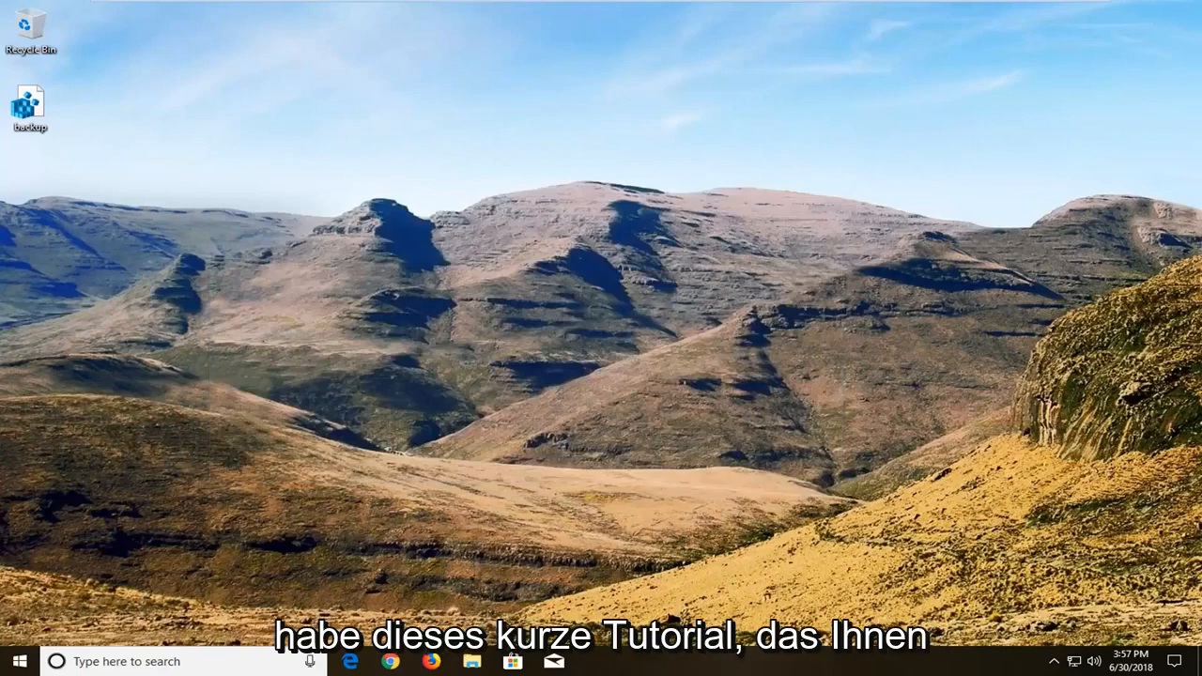